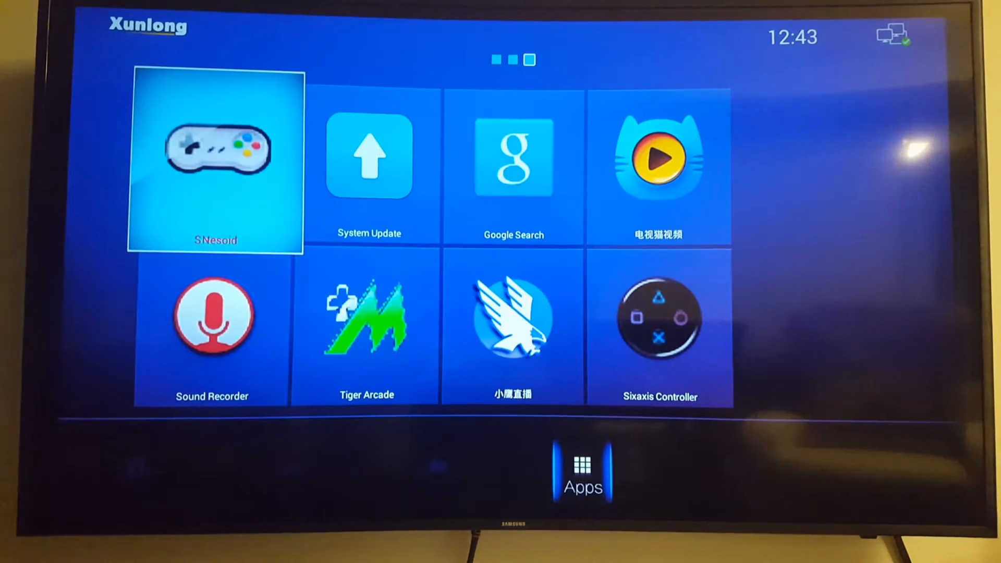
mouse_move(663, 344)
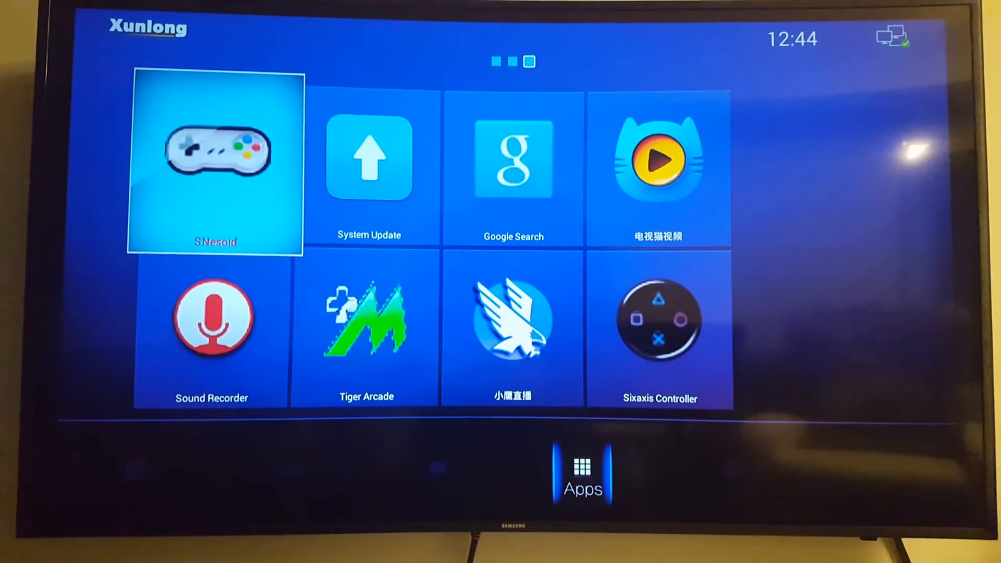
Launch Sixaxis Controller, bring up the USB Pair Controller prompt, and cancel it without pairing
left_click(659, 326)
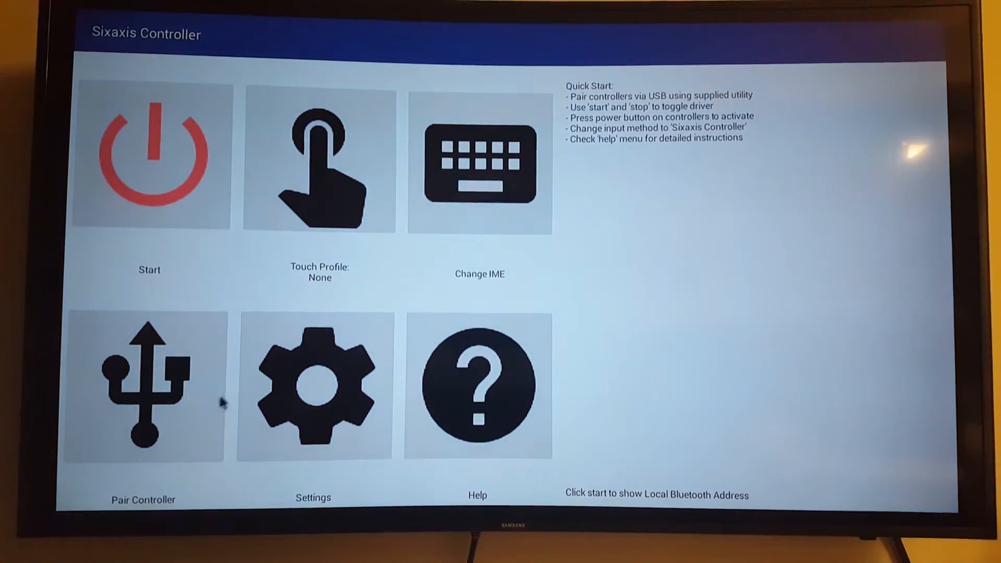
left_click(143, 383)
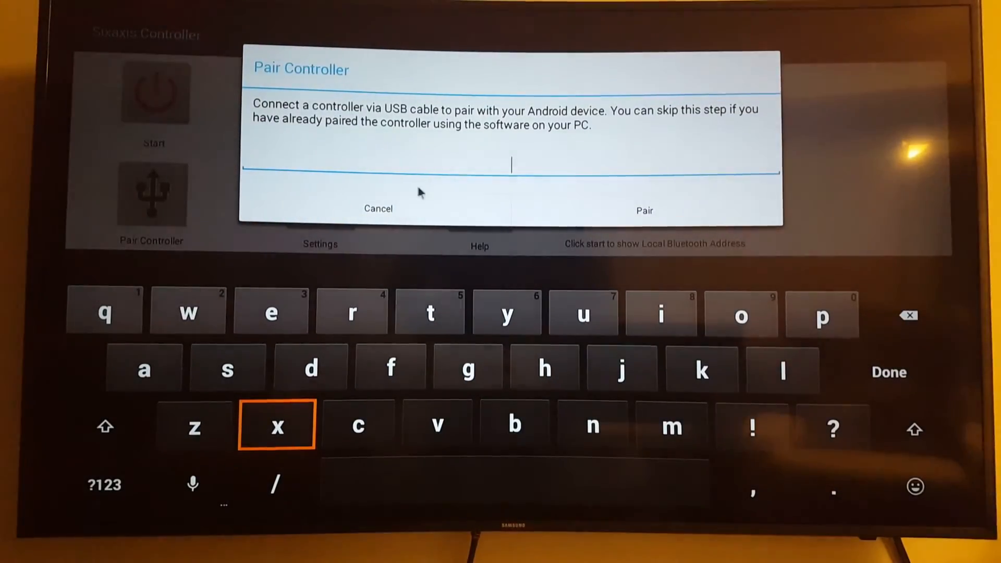
left_click(378, 208)
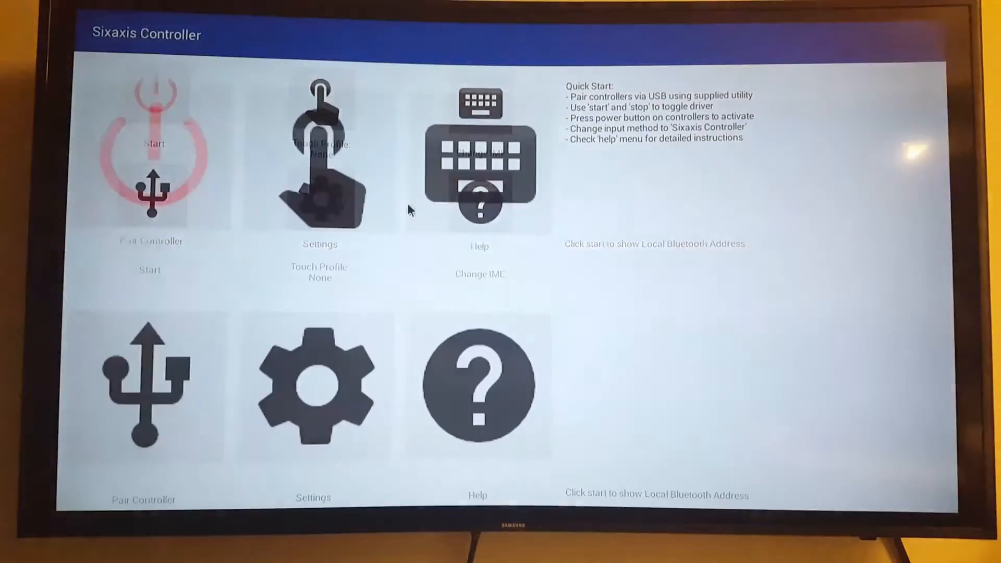
left_click(319, 191)
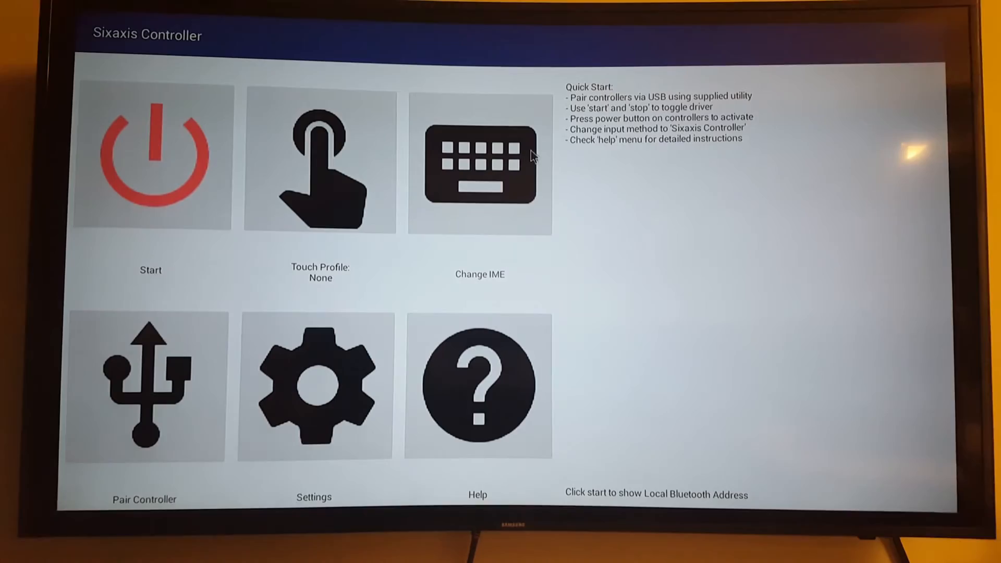
left_click(480, 162)
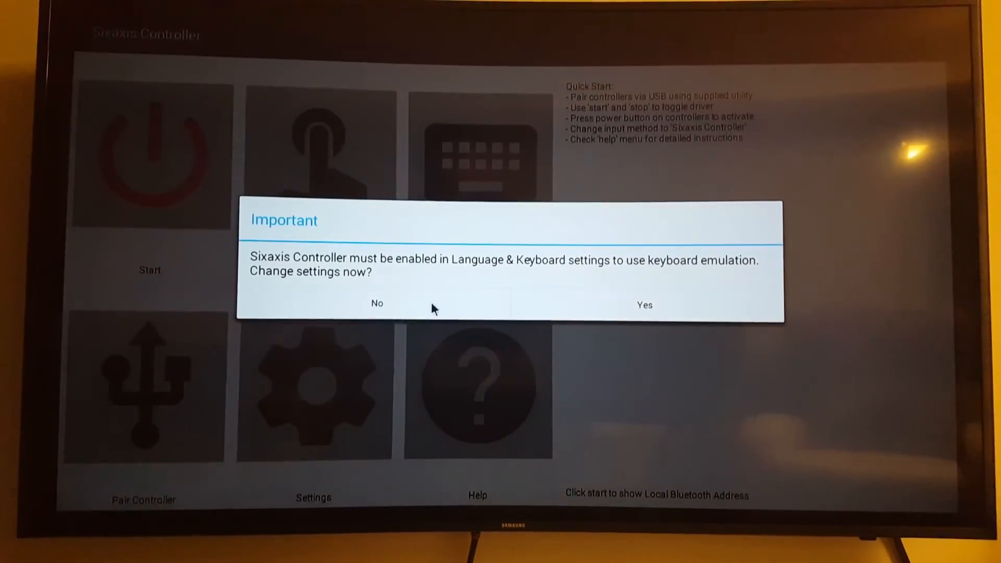
left_click(376, 304)
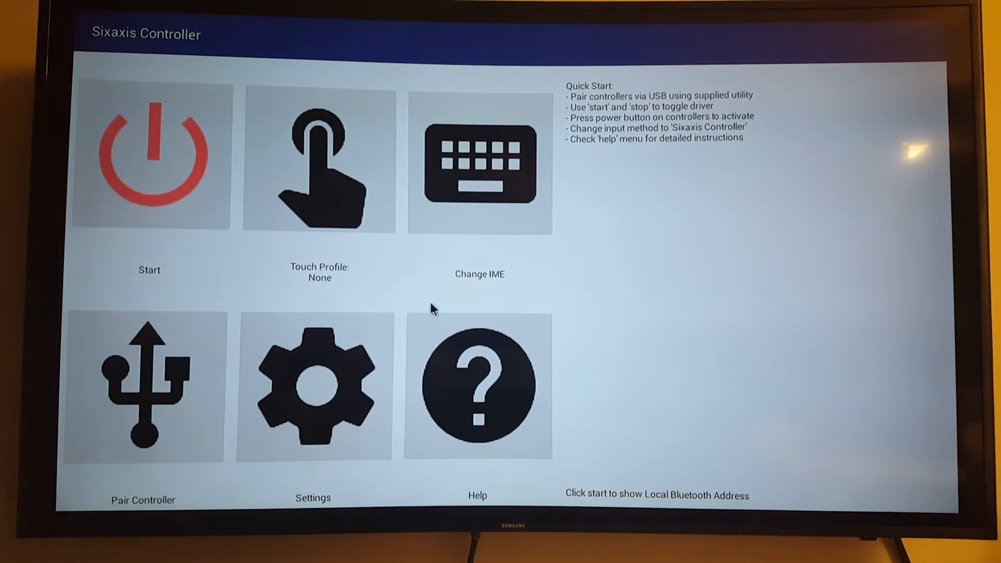